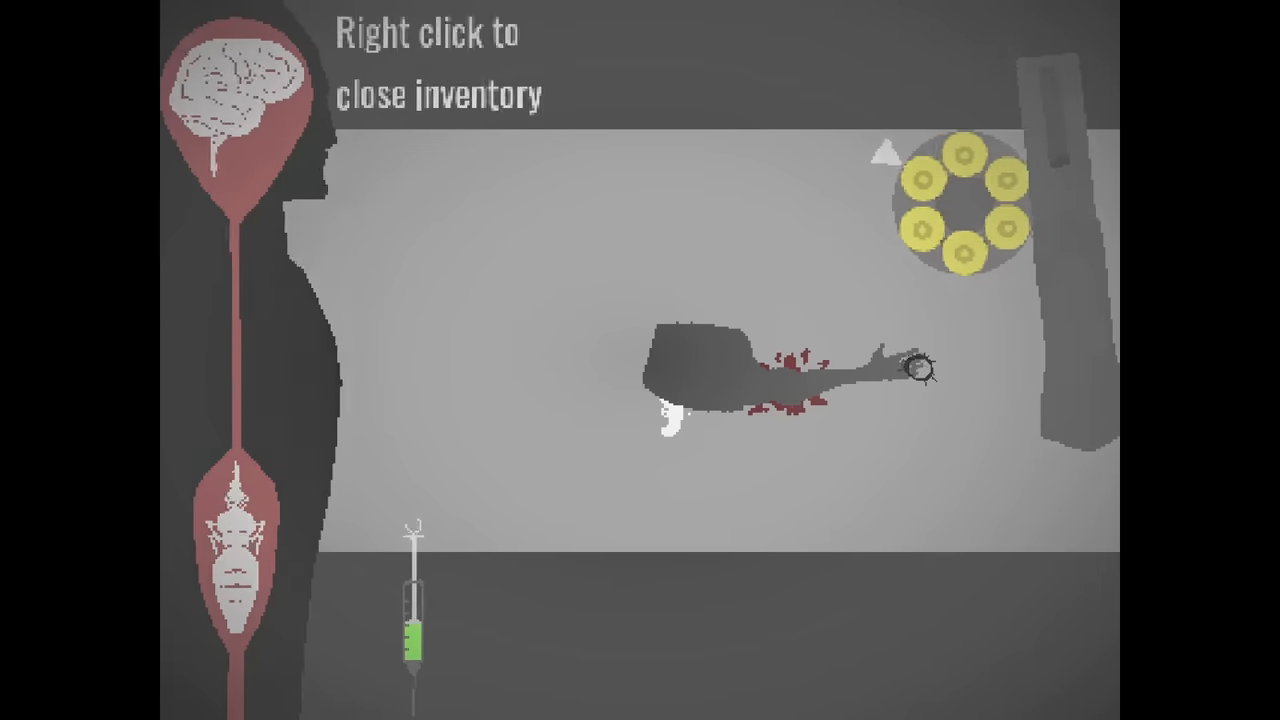
Step: Close the inventory showing the revolver cylinder and green syringe
right_click(680, 370)
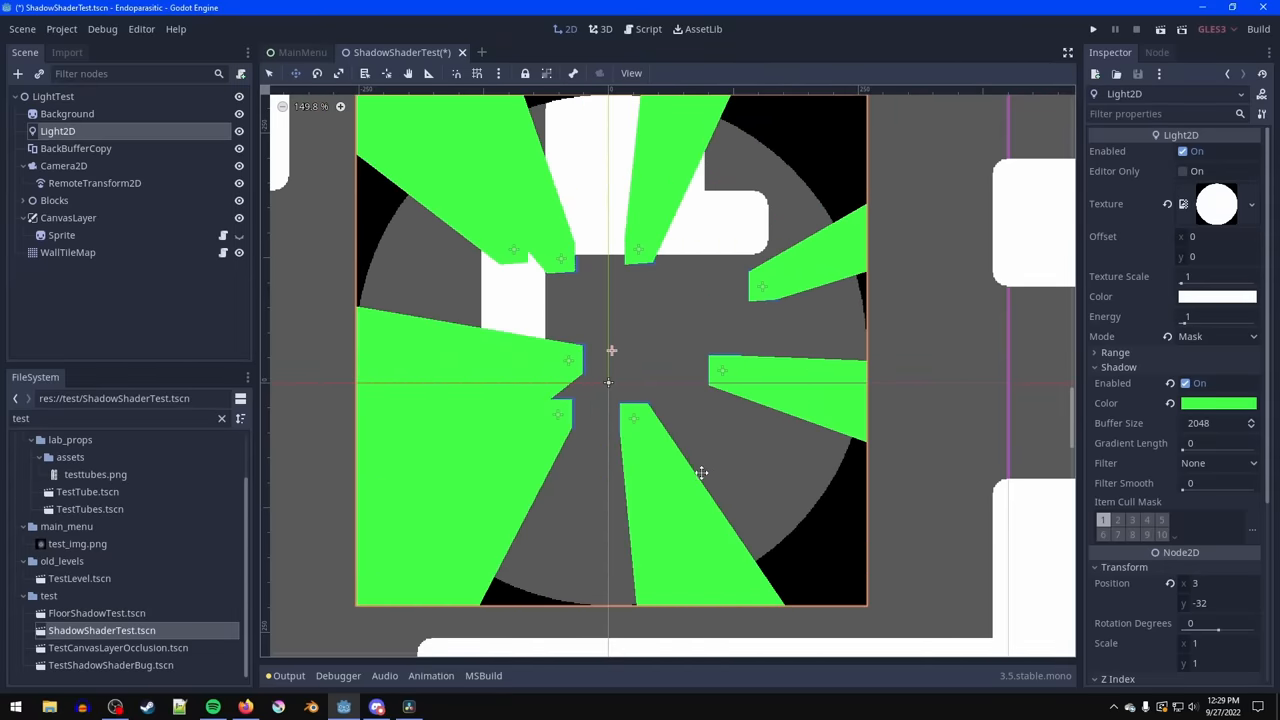
Step: Toggle the overlay Sprite to distort the green shadows and show its ShaderMaterial parameters
click(62, 234)
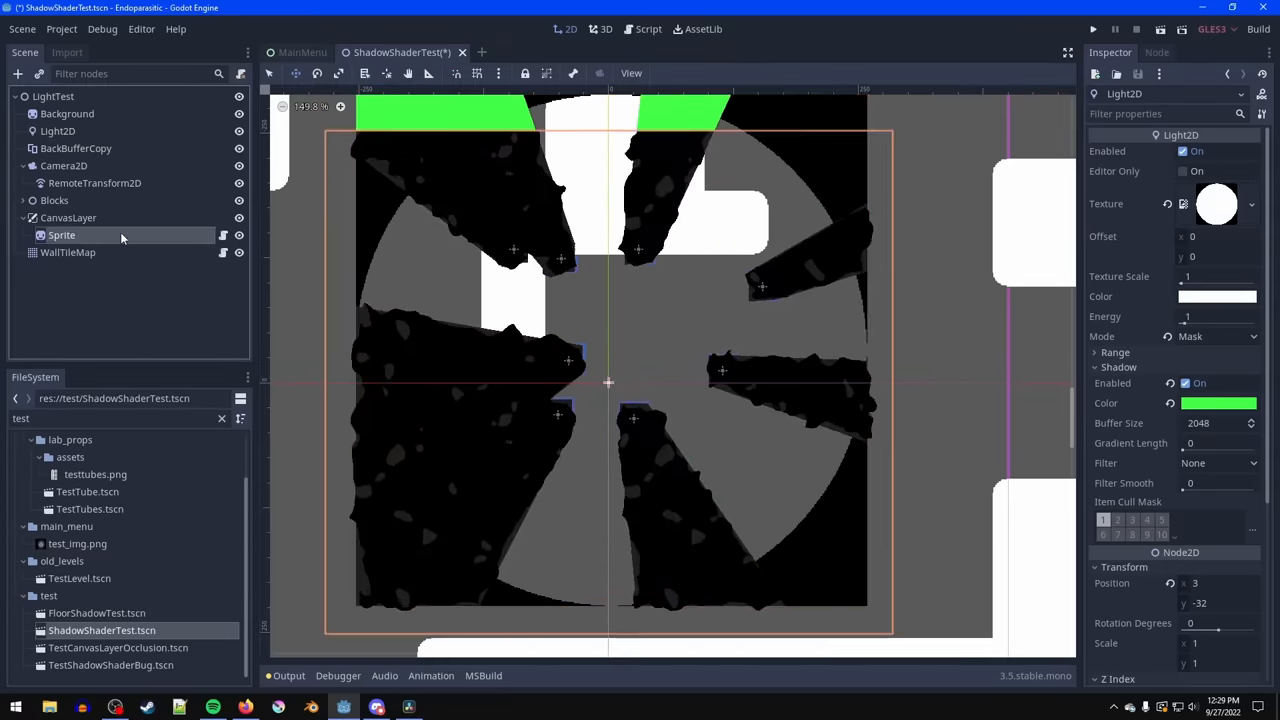
click(62, 234)
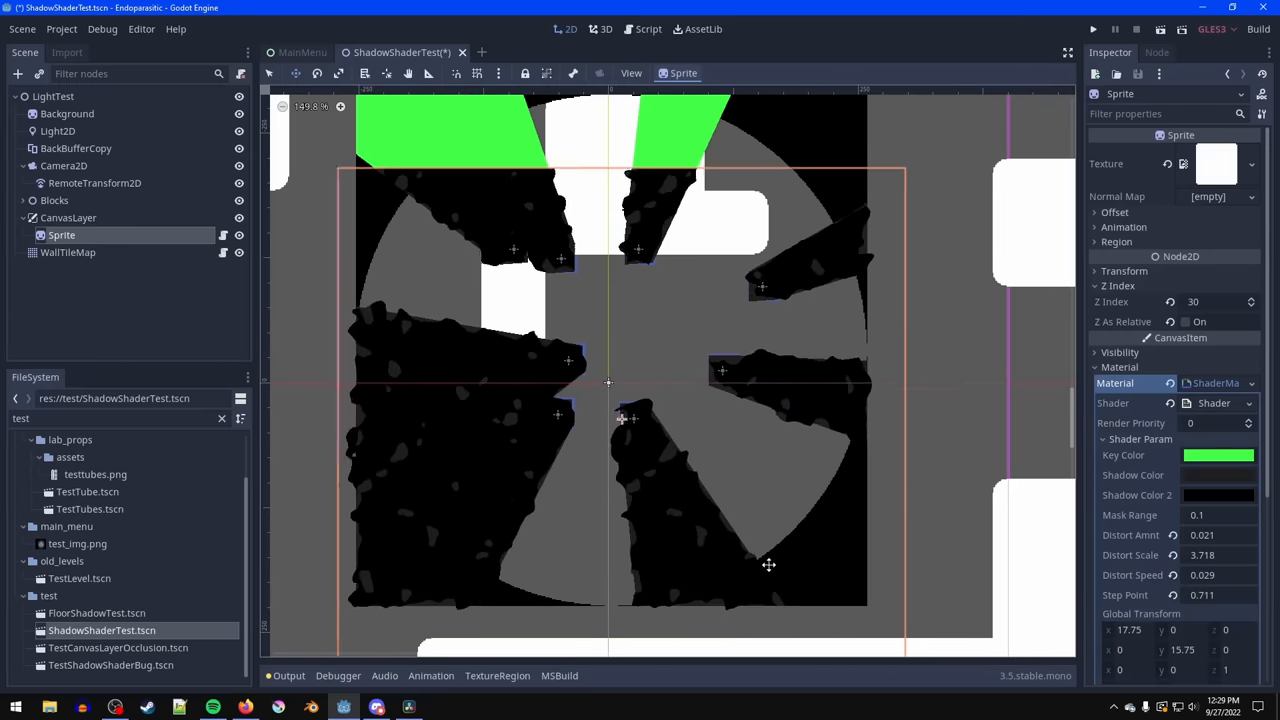
click(1092, 30)
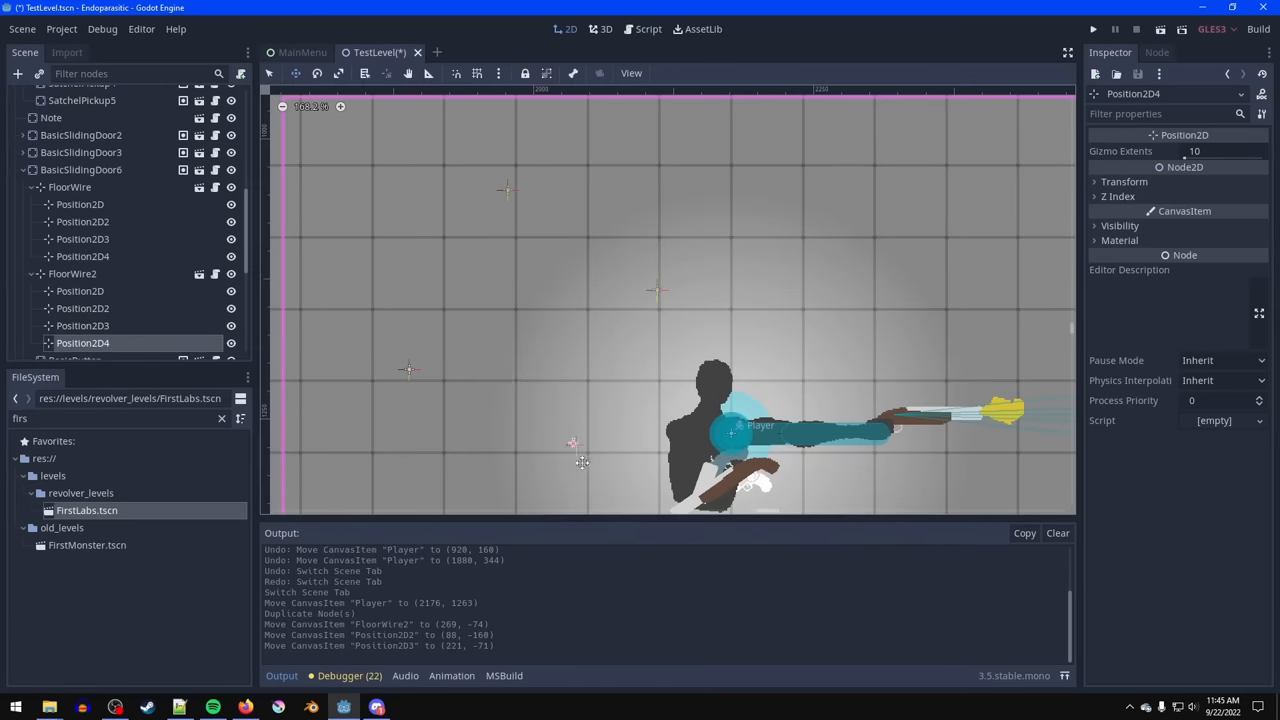
Step: Run the test level after moving FloorWire2's Position2D points
click(1092, 30)
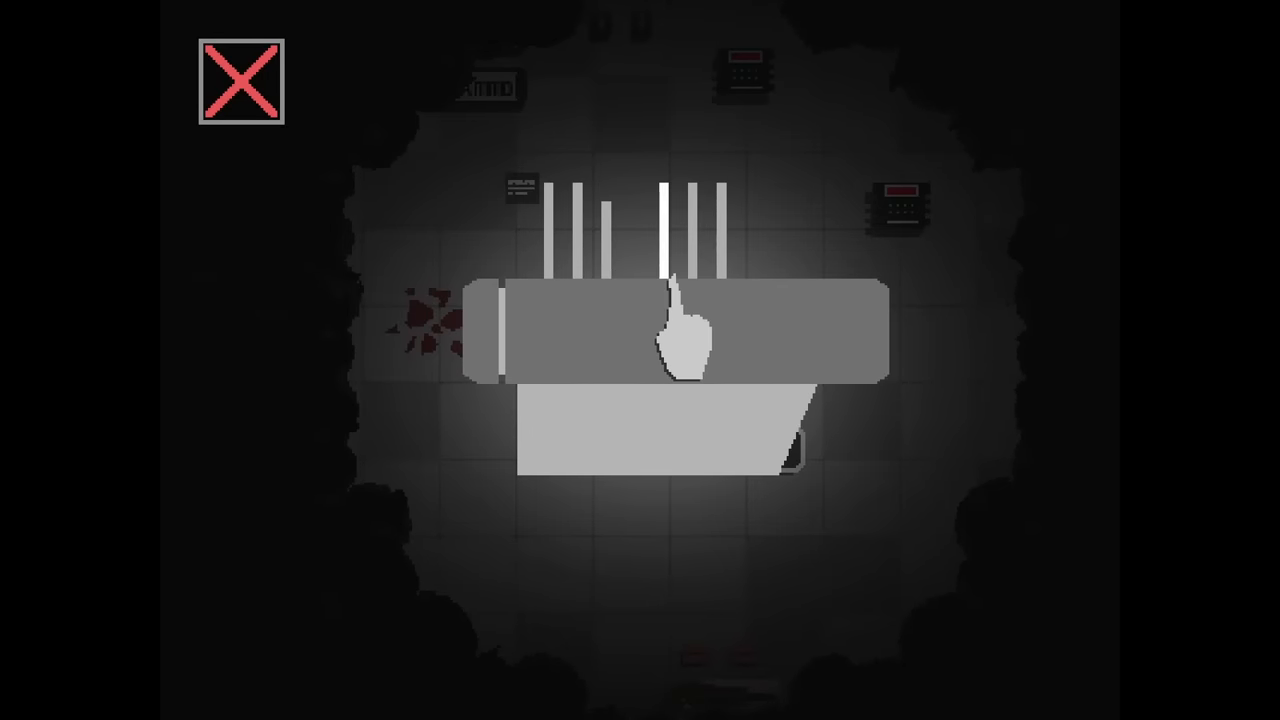
mouse_move(570, 330)
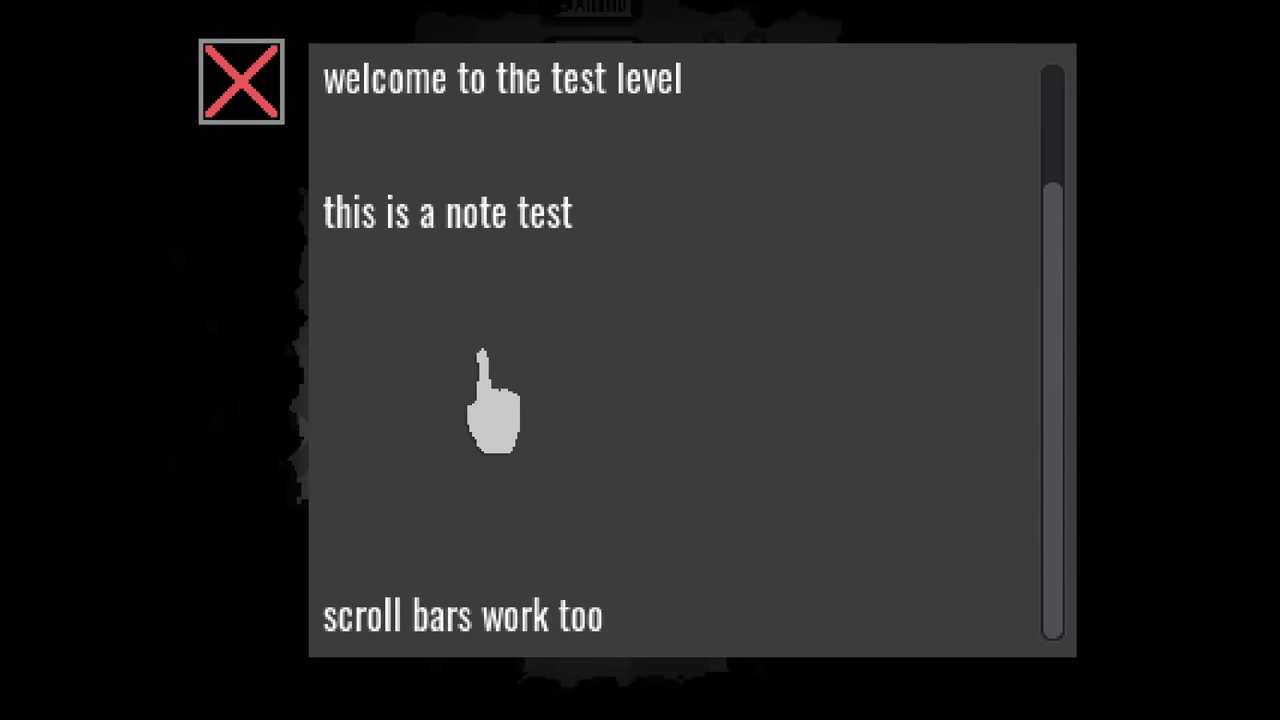
Step: Scroll the note popup's text panel to read it through
scroll(up, 3)
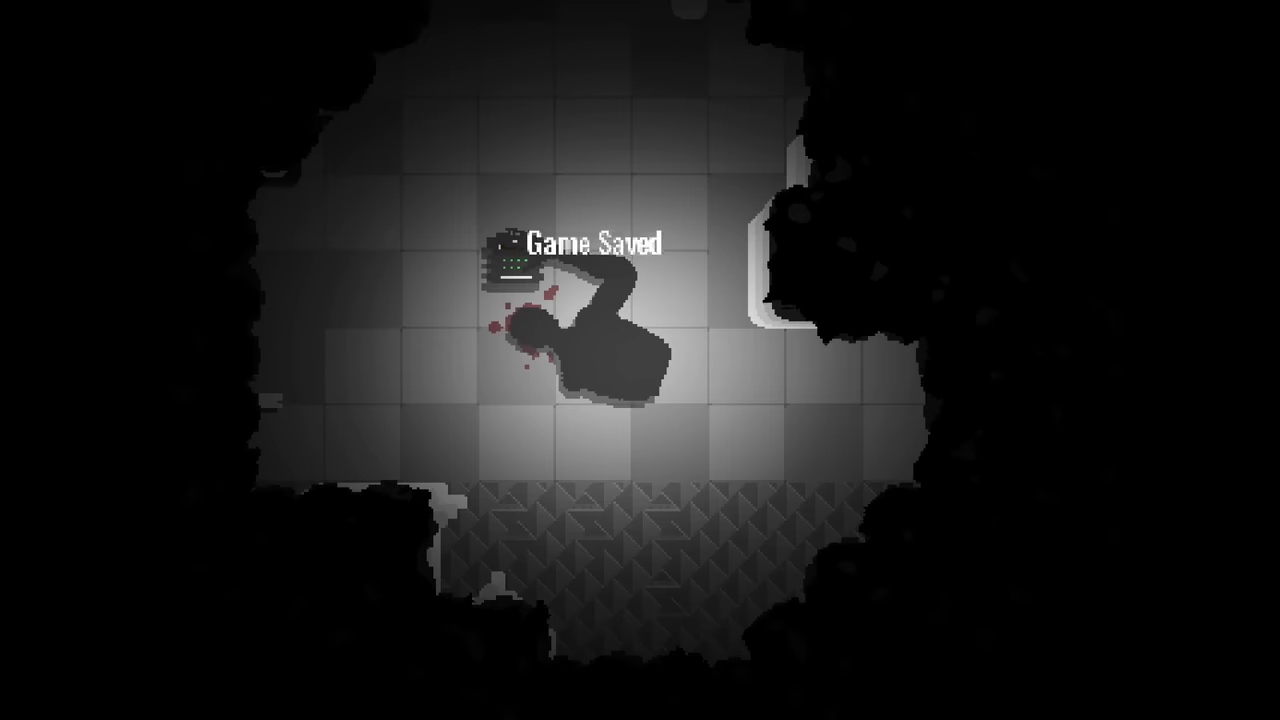
Step: Pause, browse the Load Game slots with their screenshot thumbnails, and play Save 54
key(Escape)
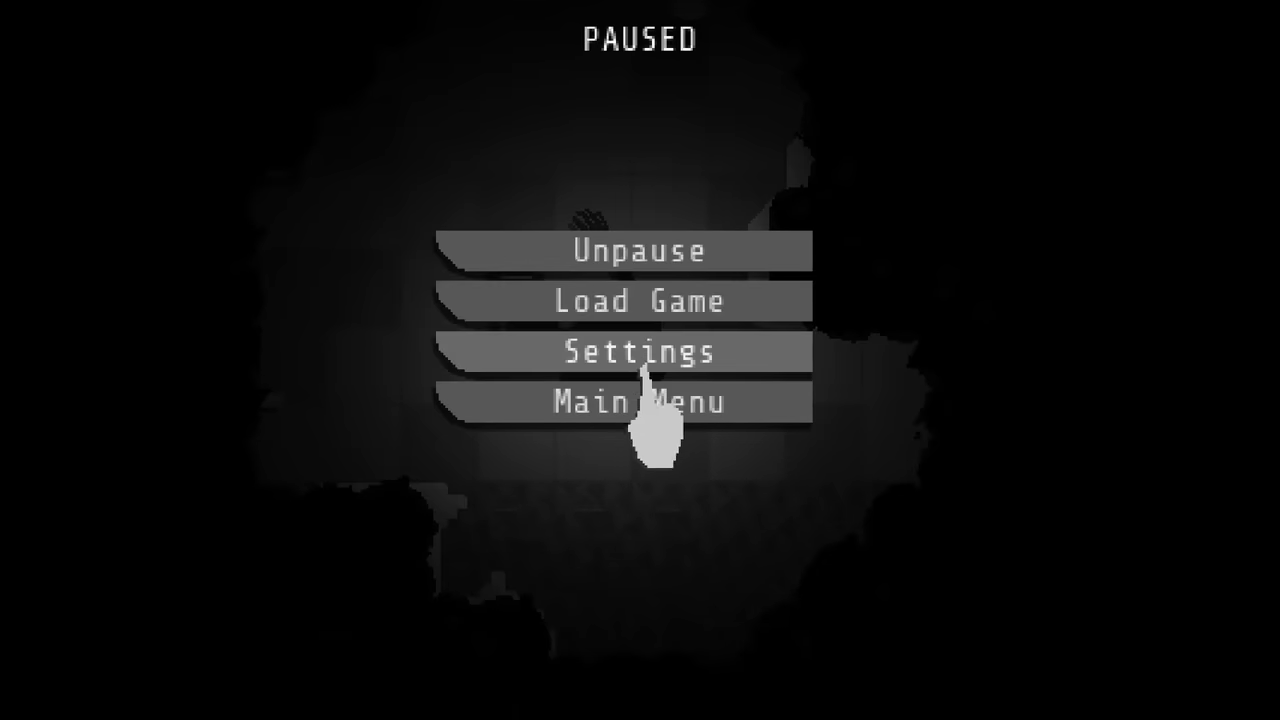
click(636, 300)
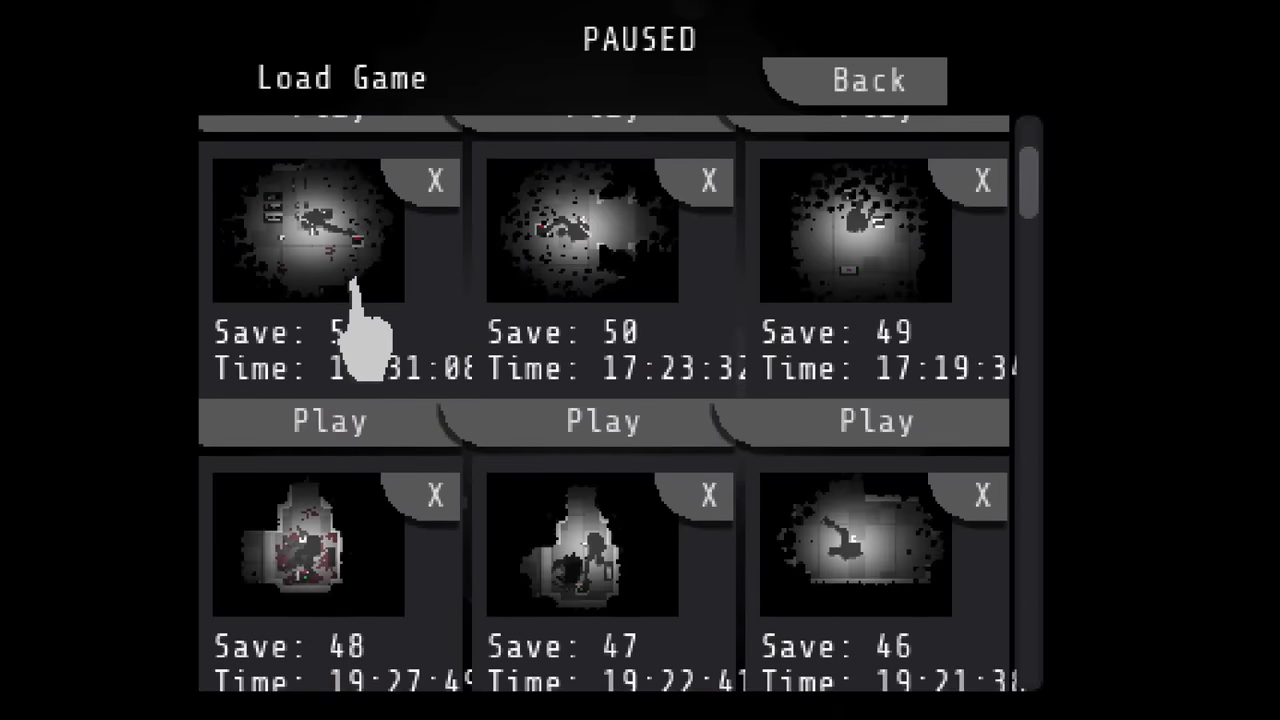
scroll(down, 3)
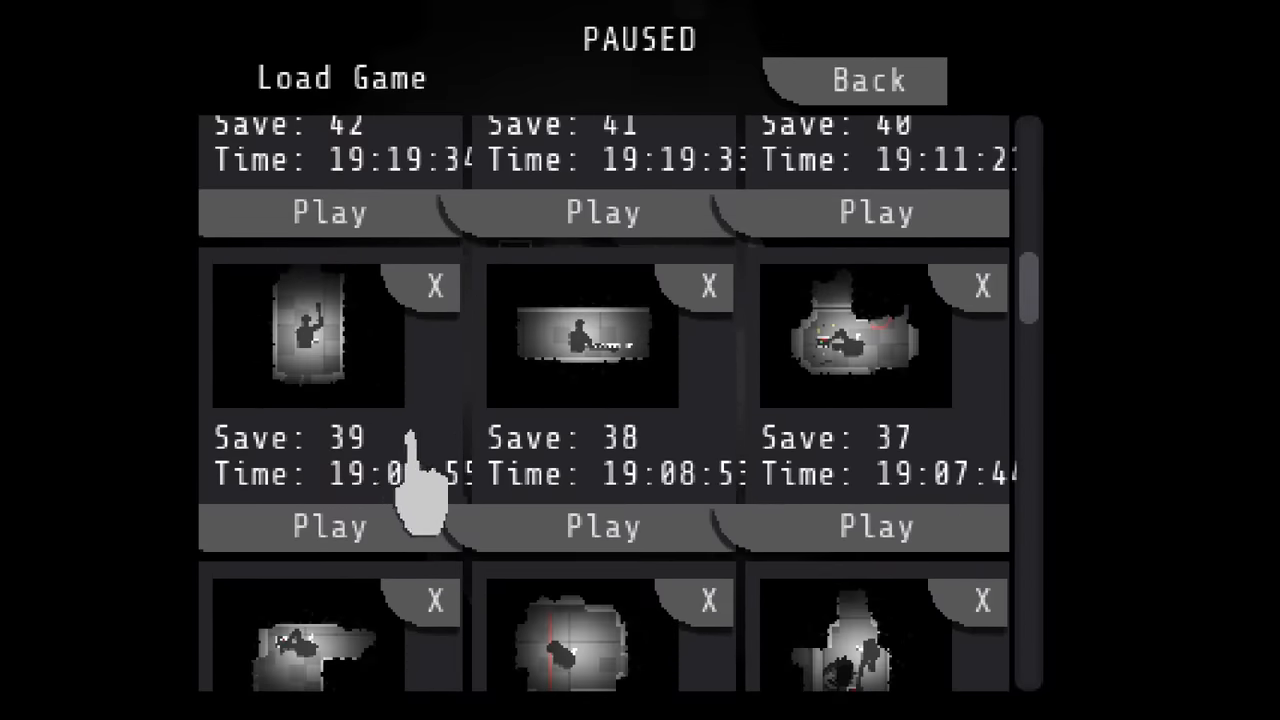
scroll(up, 3)
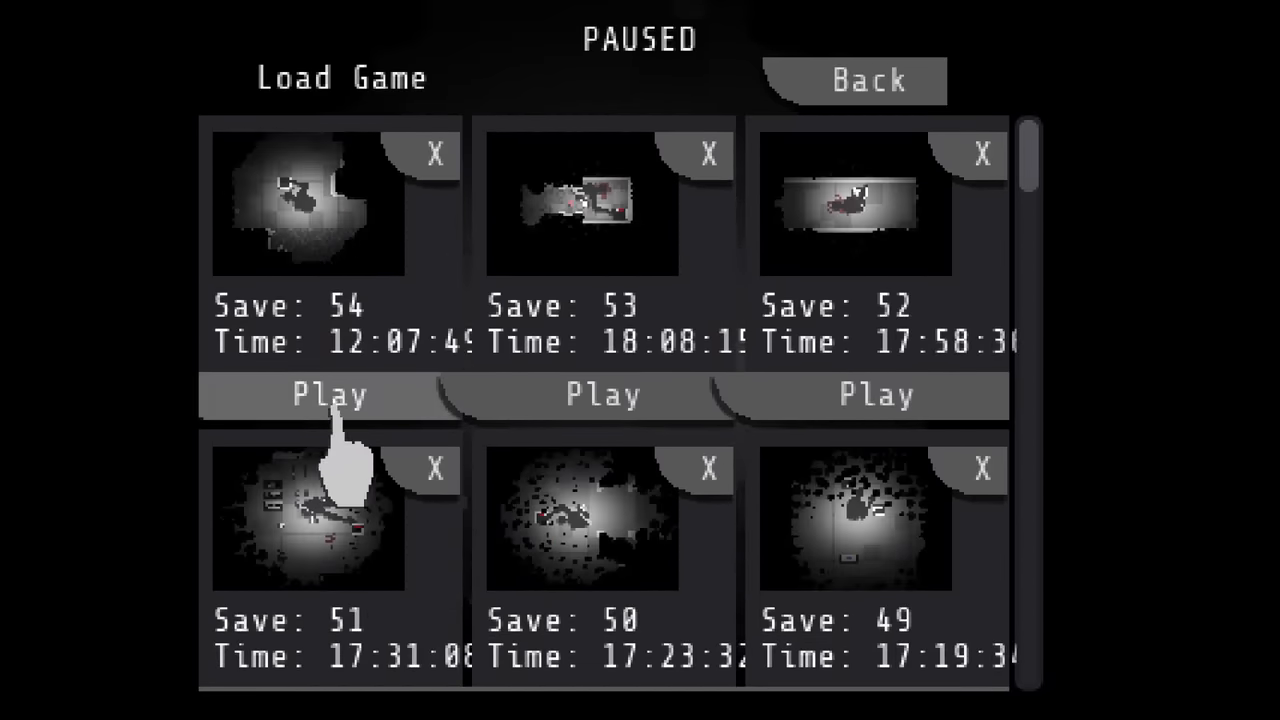
click(330, 394)
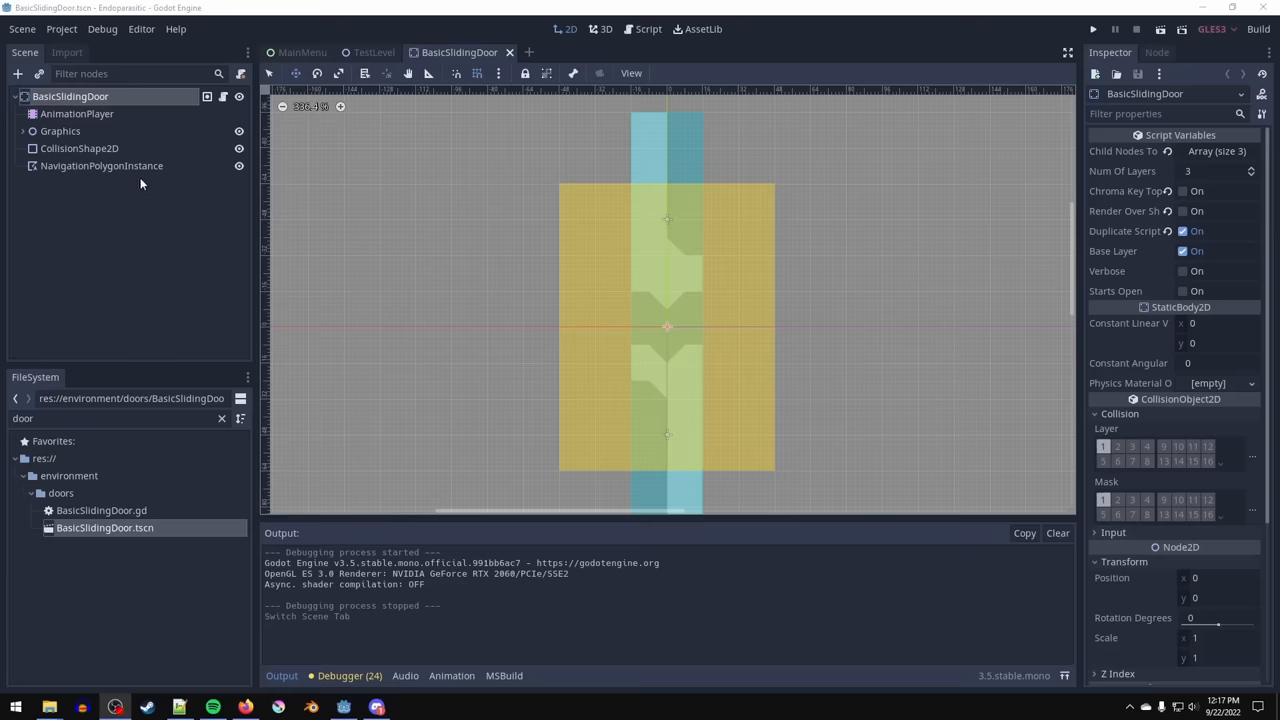
Step: Toggle Enabled on the door's NavigationPolygonInstance and run TestLevel to check navigation
click(100, 164)
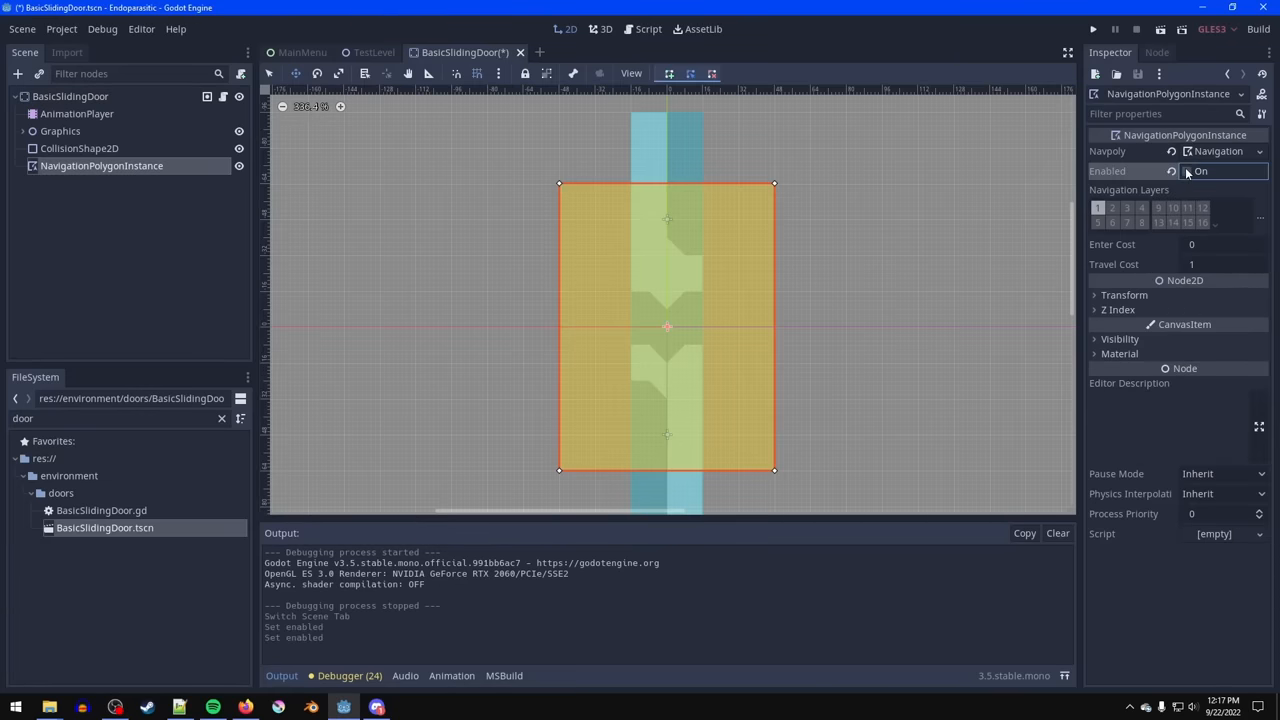
click(378, 52)
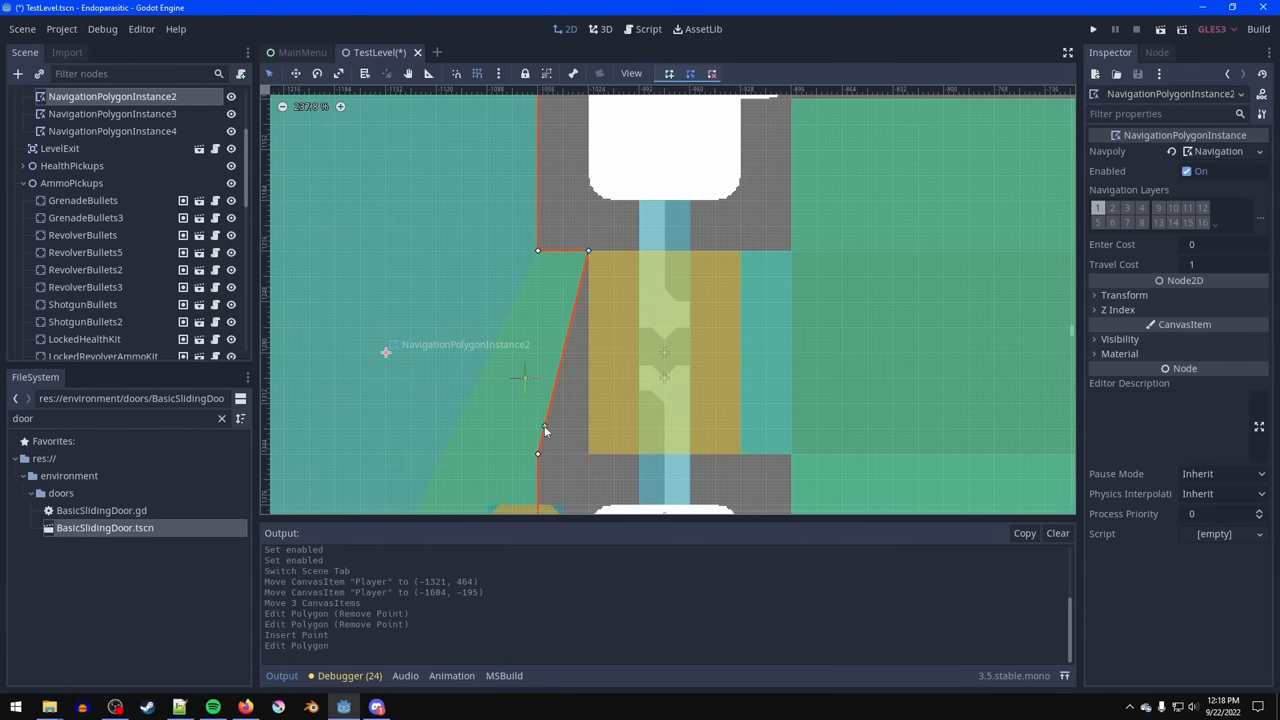
click(1092, 30)
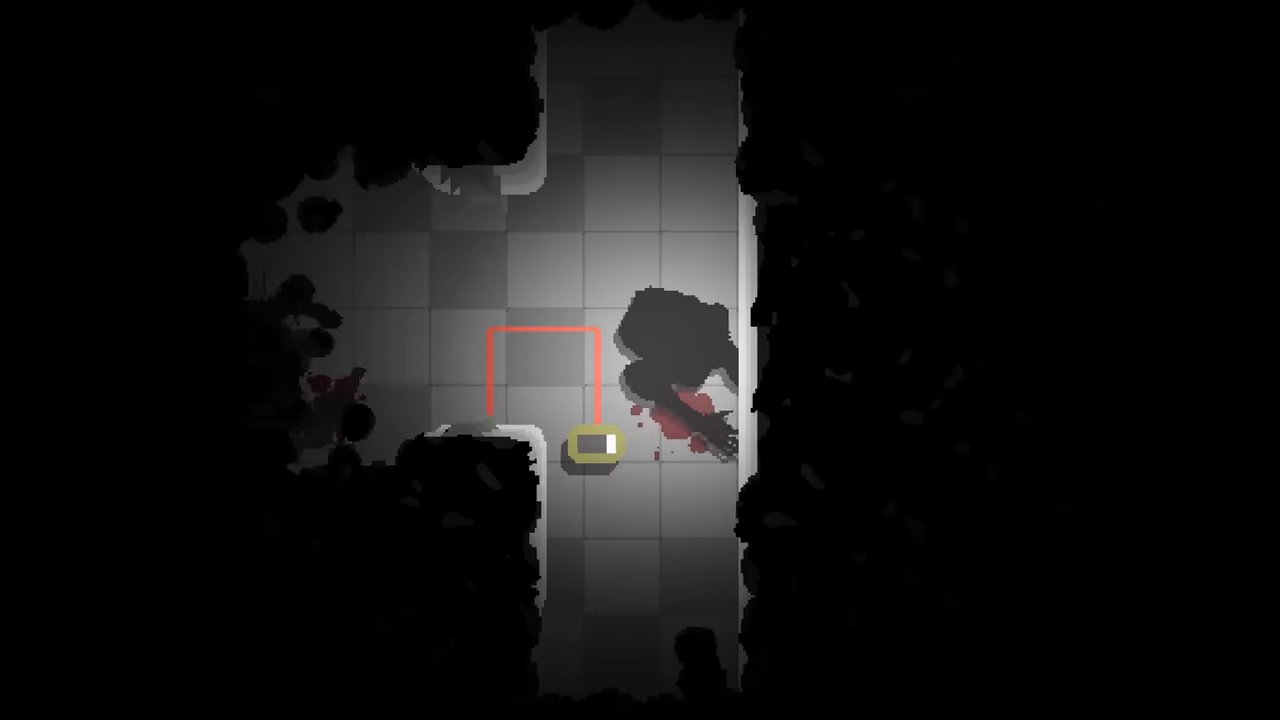